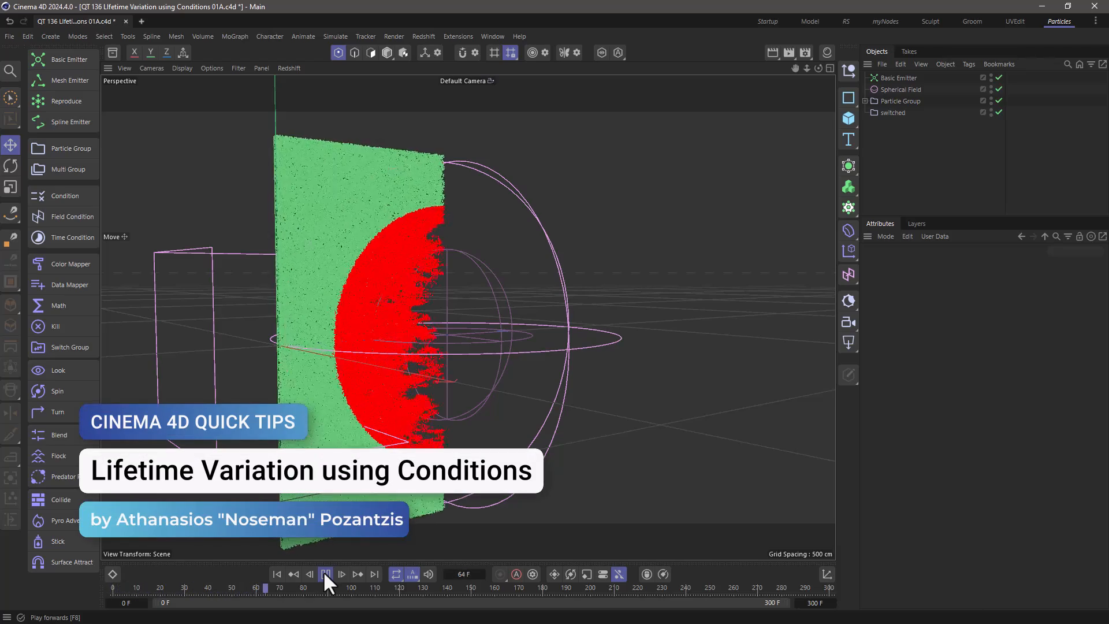
# Step: Play and stop the Basic Emitter preview to watch the plane spray green particles
pyautogui.click(330, 574)
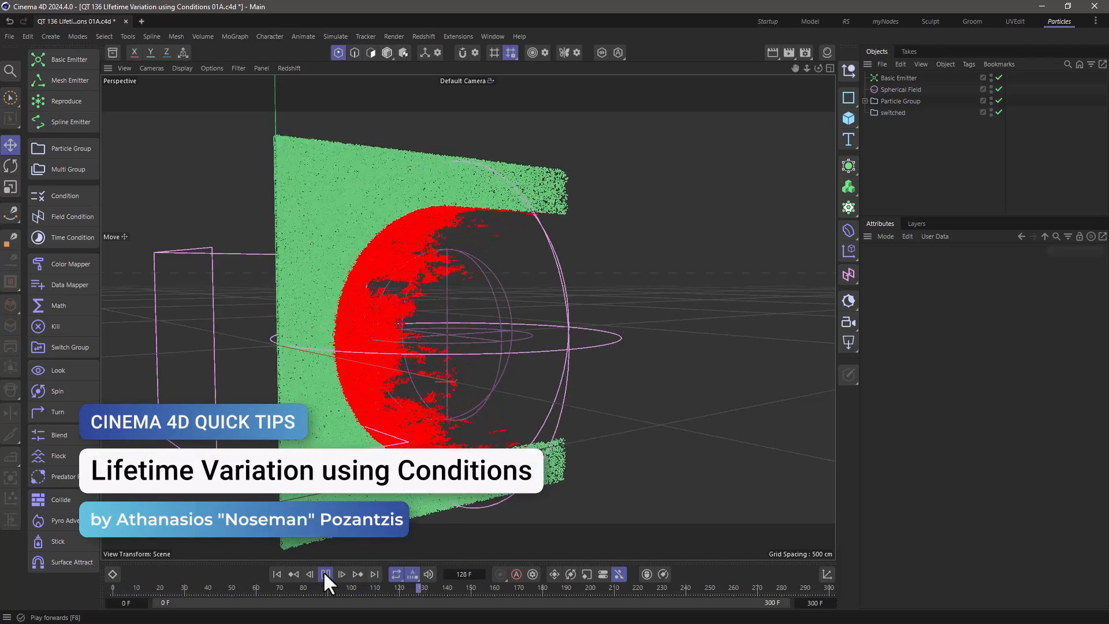
pyautogui.click(330, 574)
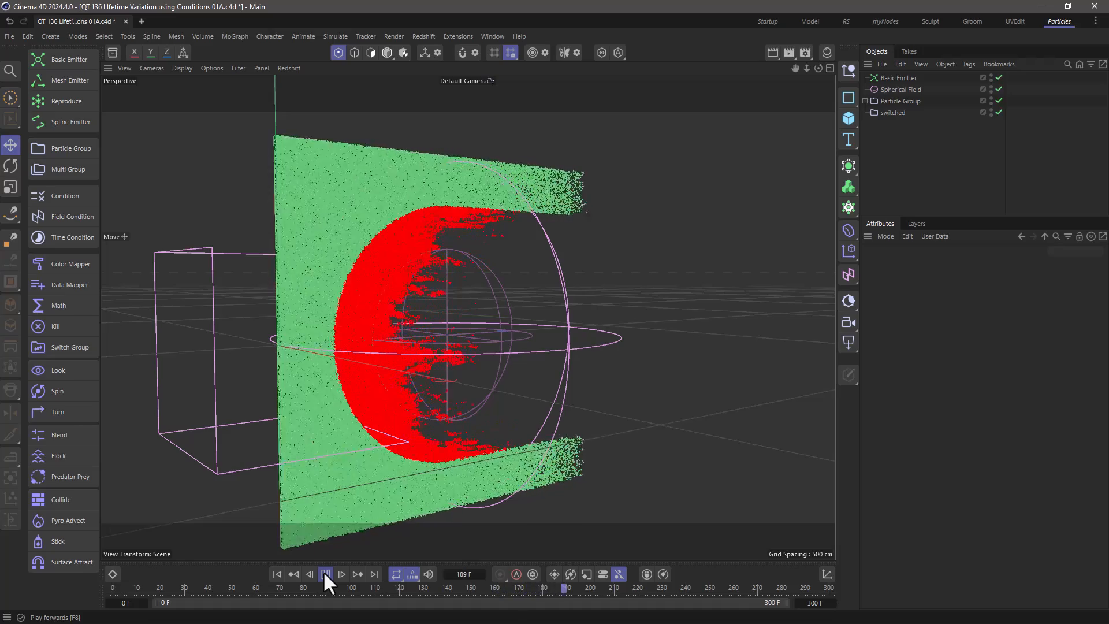
pyautogui.click(328, 573)
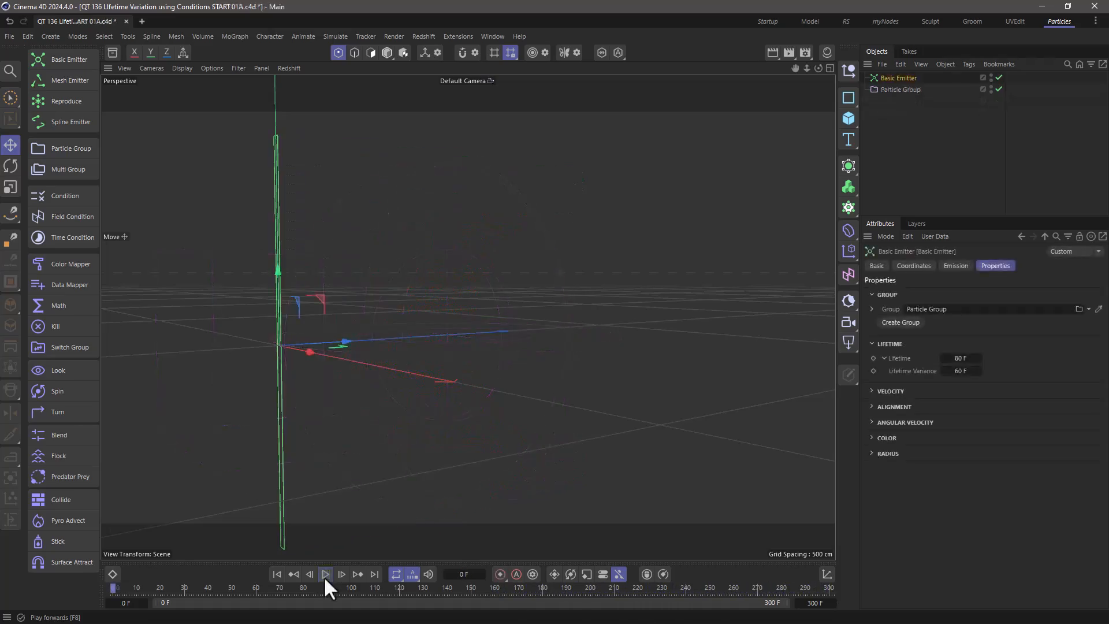
pyautogui.click(327, 589)
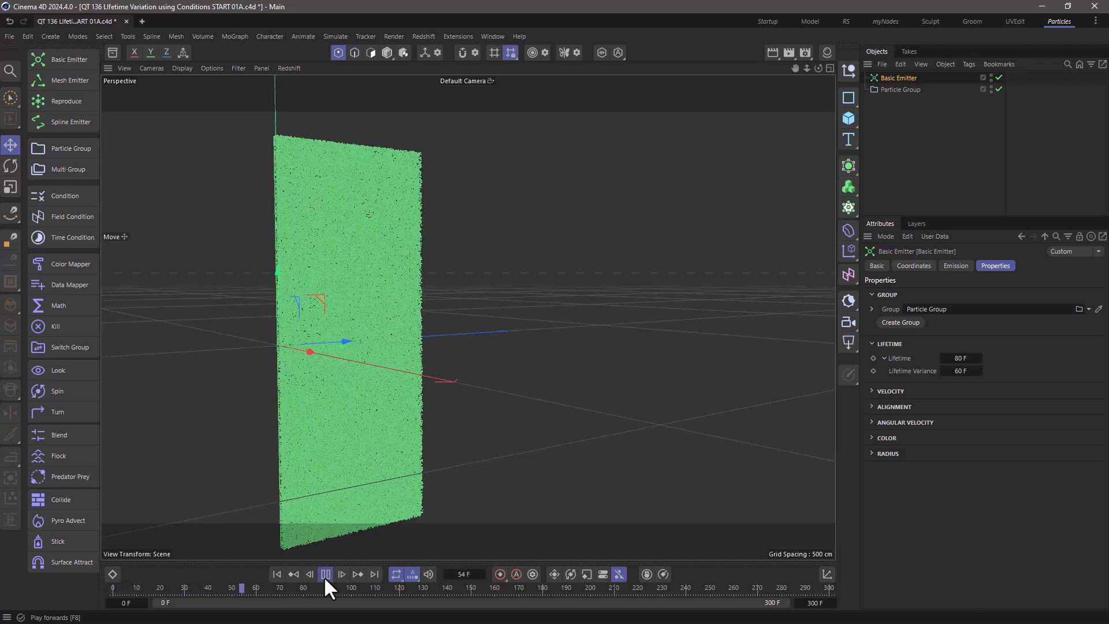
pyautogui.click(326, 574)
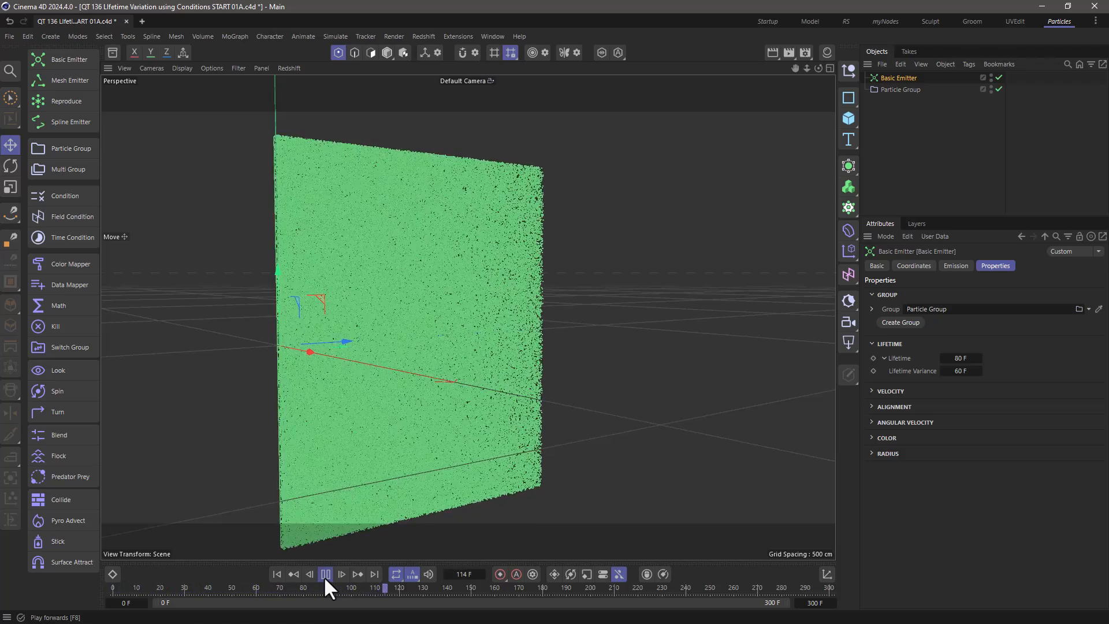
pyautogui.click(326, 573)
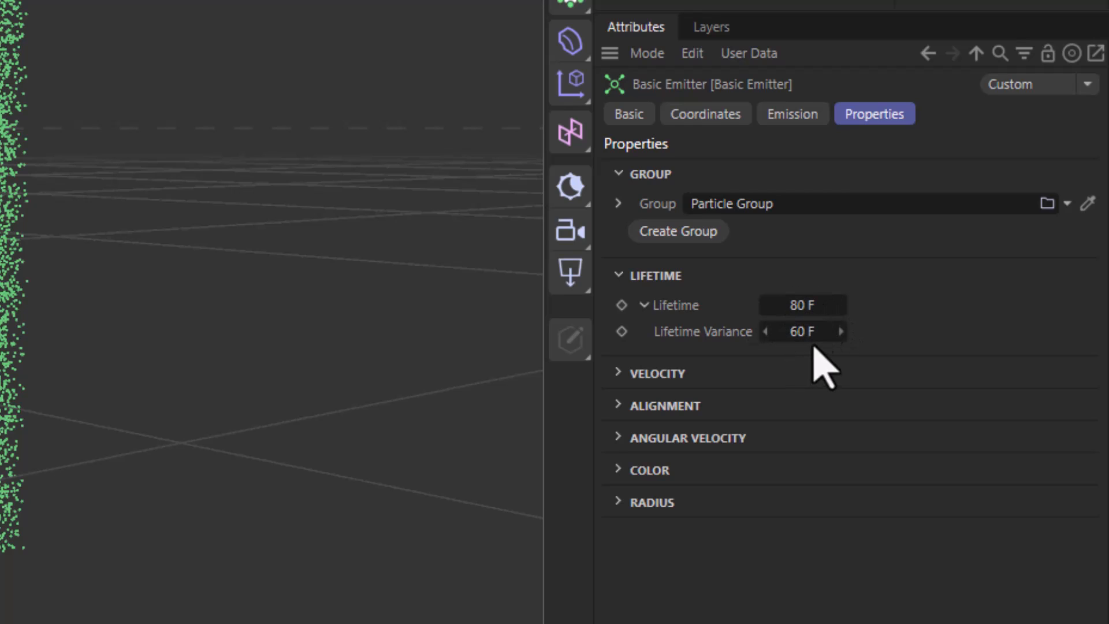
pyautogui.moveTo(885, 357)
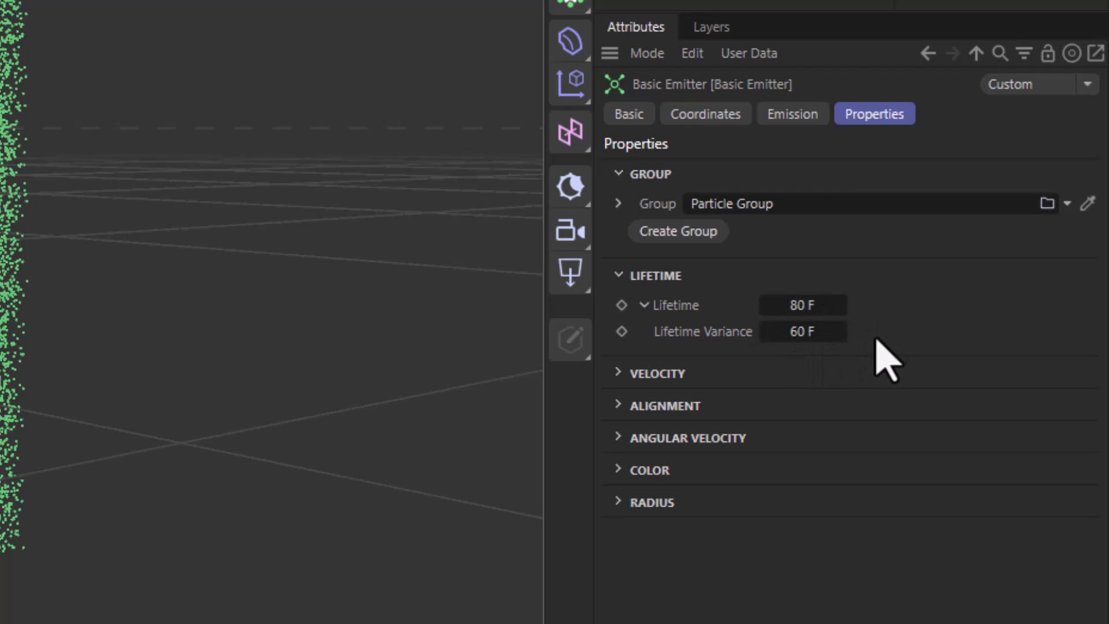
pyautogui.moveTo(869, 337)
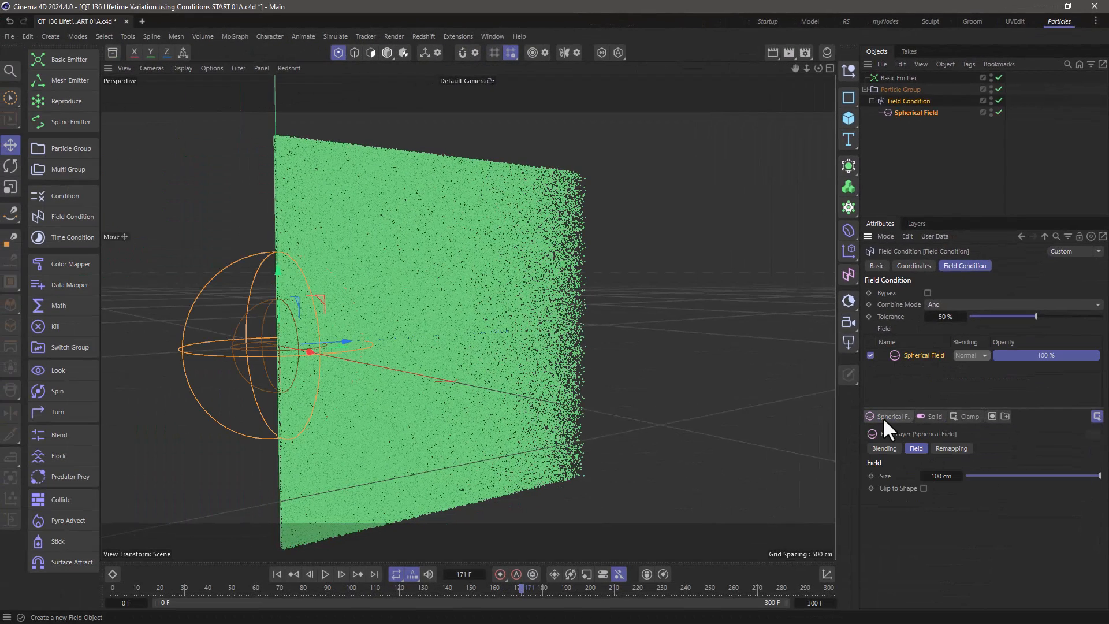
# Step: Enlarge the Spherical Field to about 199 cm and preview the particles passing through it
pyautogui.moveTo(959, 477); pyautogui.dragTo(983, 477)
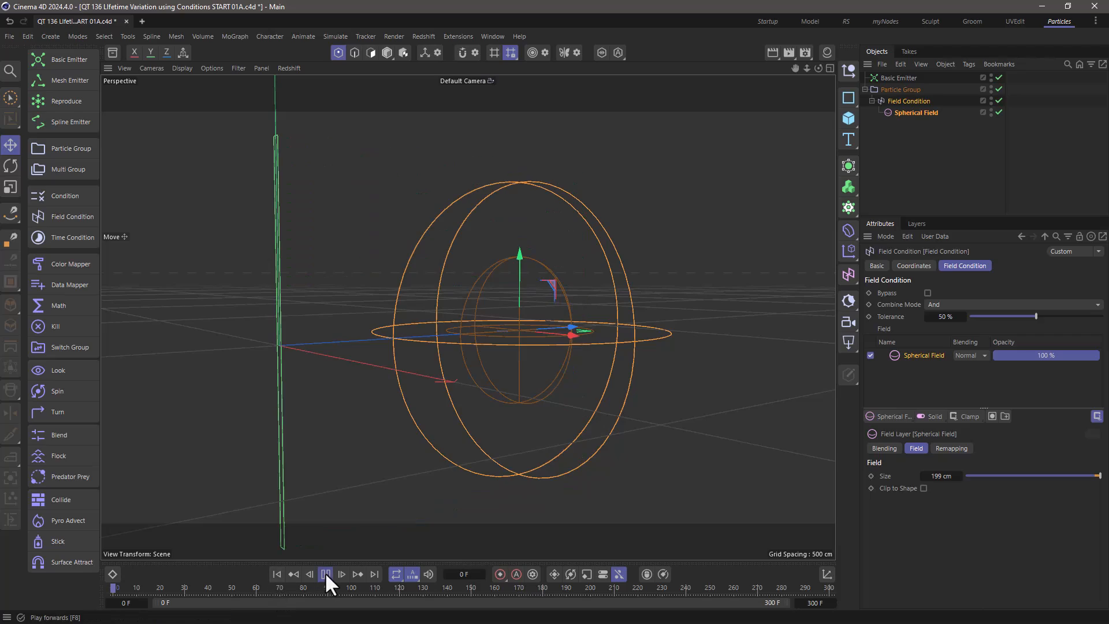
pyautogui.click(326, 573)
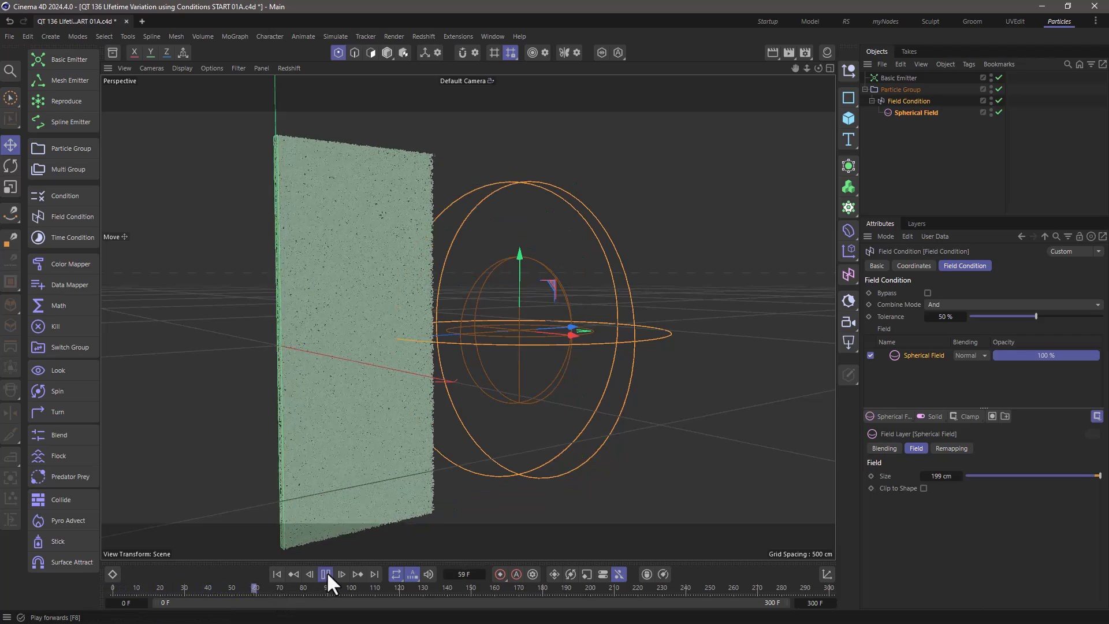
pyautogui.click(326, 573)
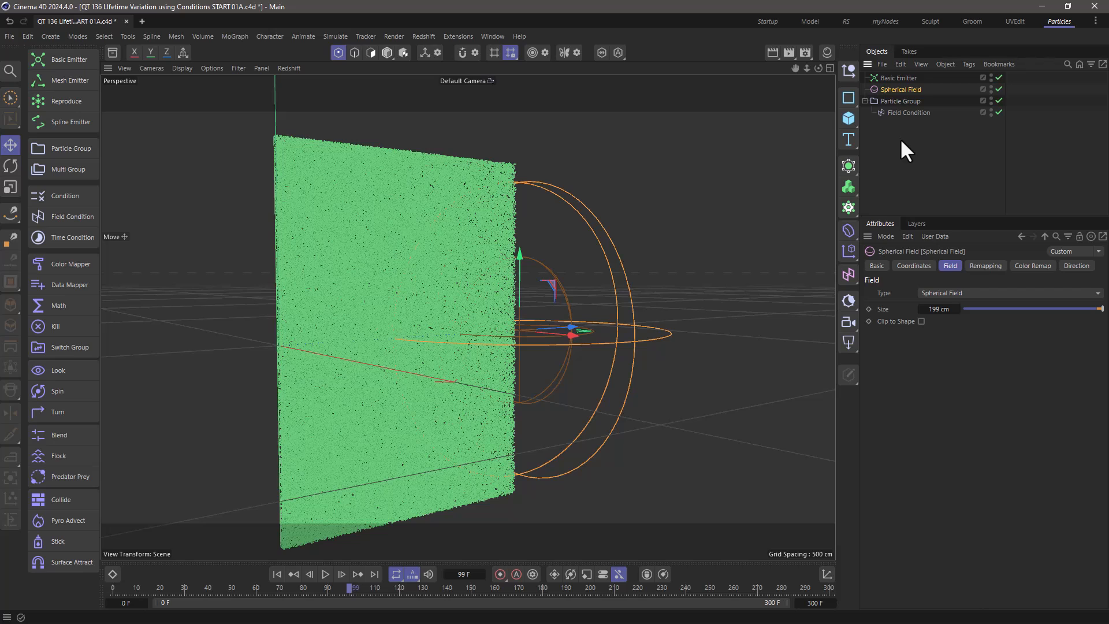
pyautogui.moveTo(758, 186)
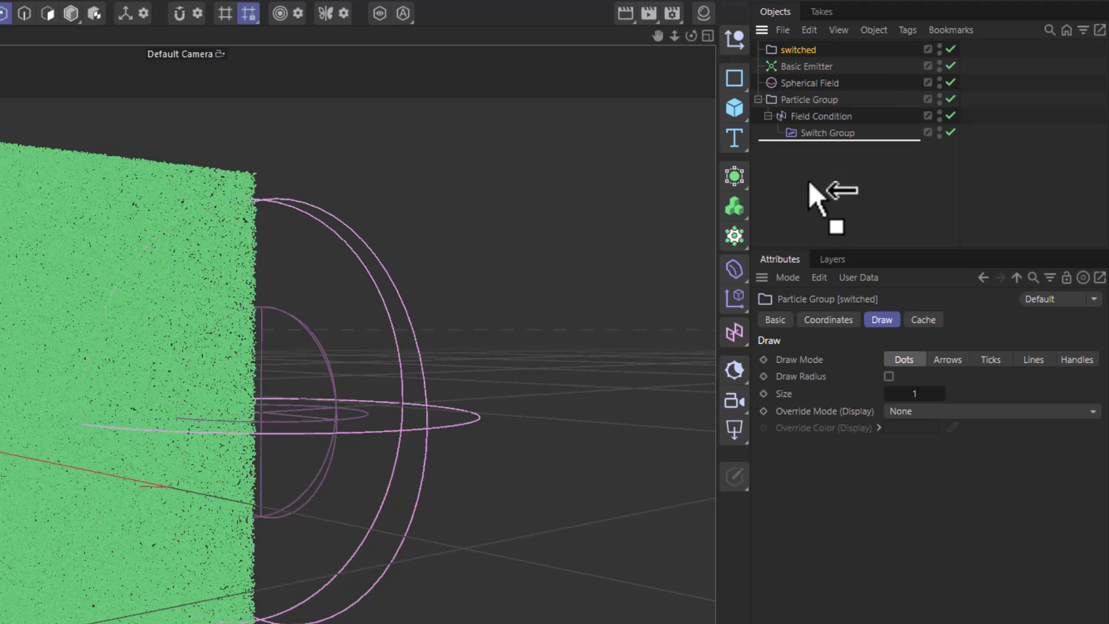
# Step: Move the switched group down, draw it in one constant red colour, and preview particles turning red
pyautogui.click(826, 133)
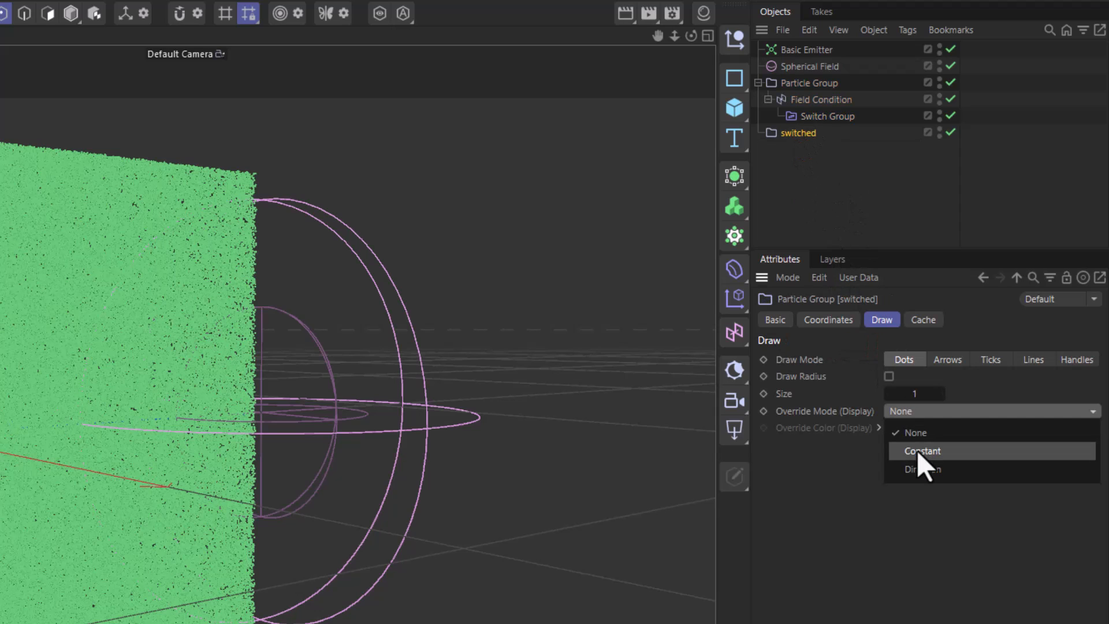
pyautogui.click(922, 451)
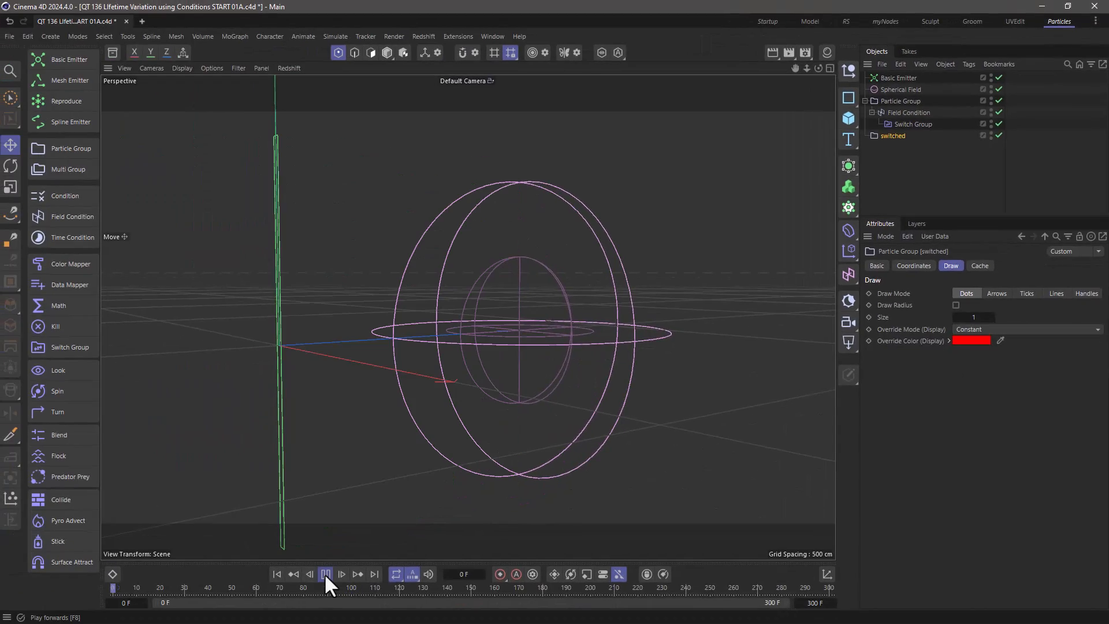
pyautogui.click(327, 573)
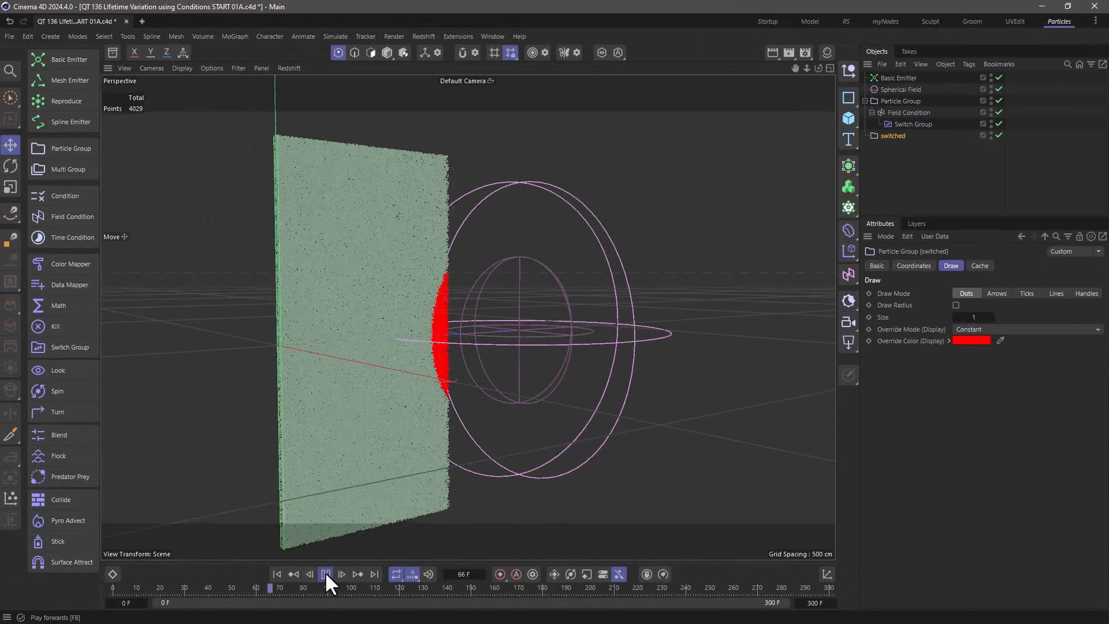
pyautogui.click(325, 574)
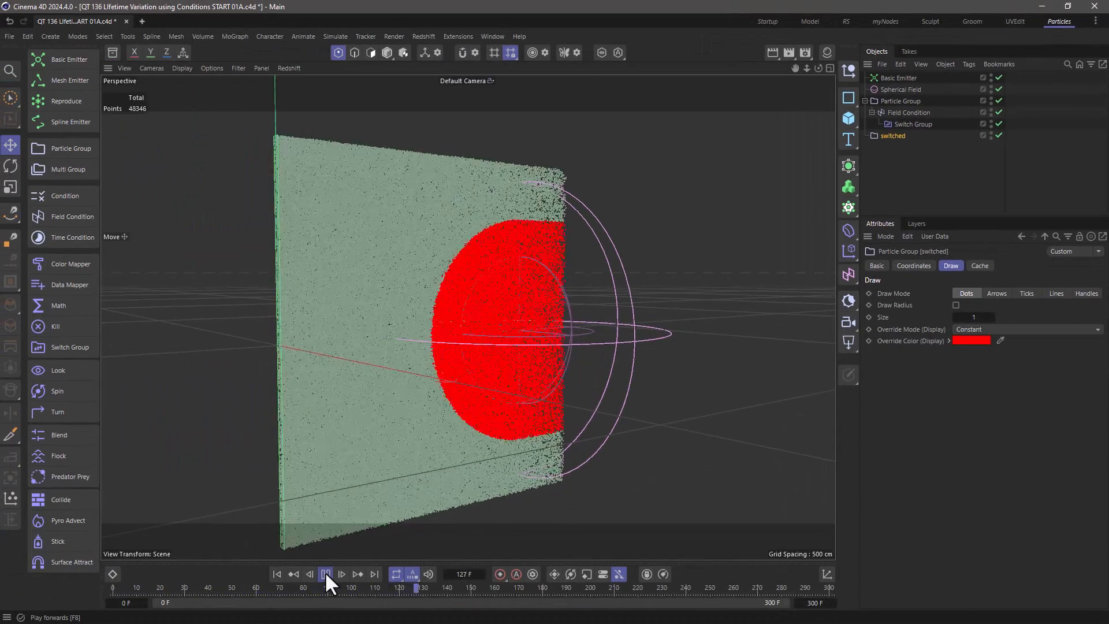
pyautogui.click(327, 573)
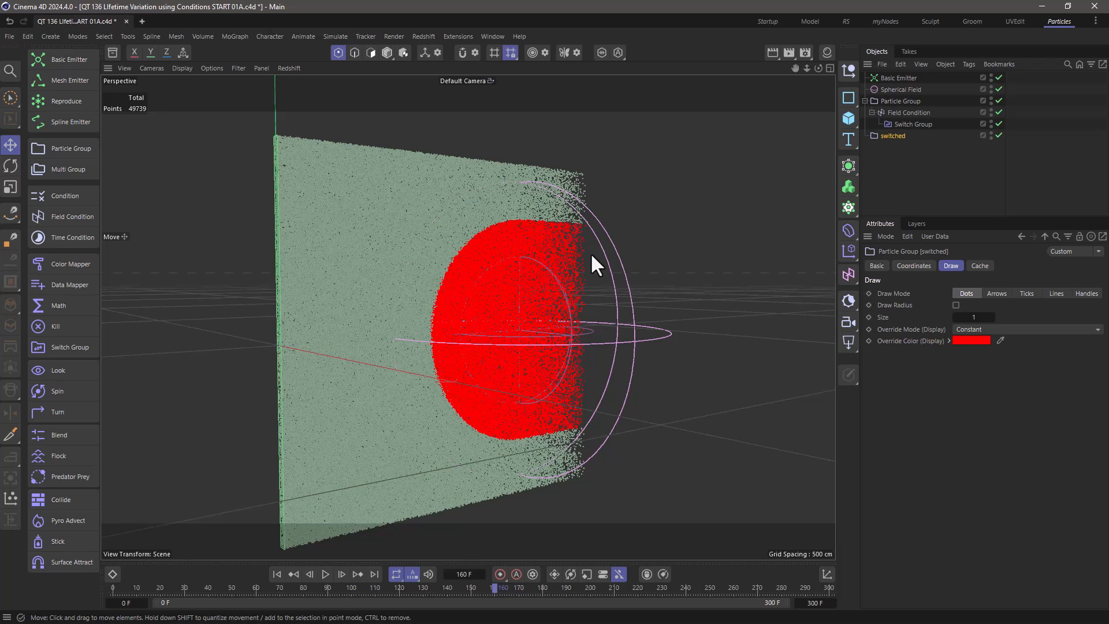
pyautogui.moveTo(58, 310)
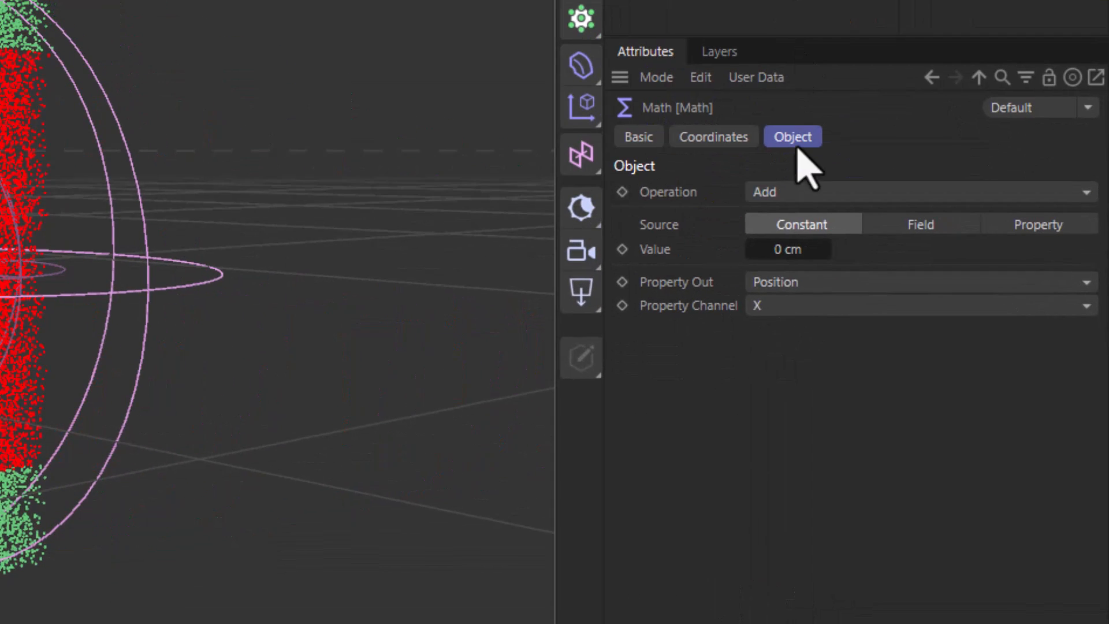
# Step: Bring up the Math node's settings to assign Age 0 F
pyautogui.click(920, 192)
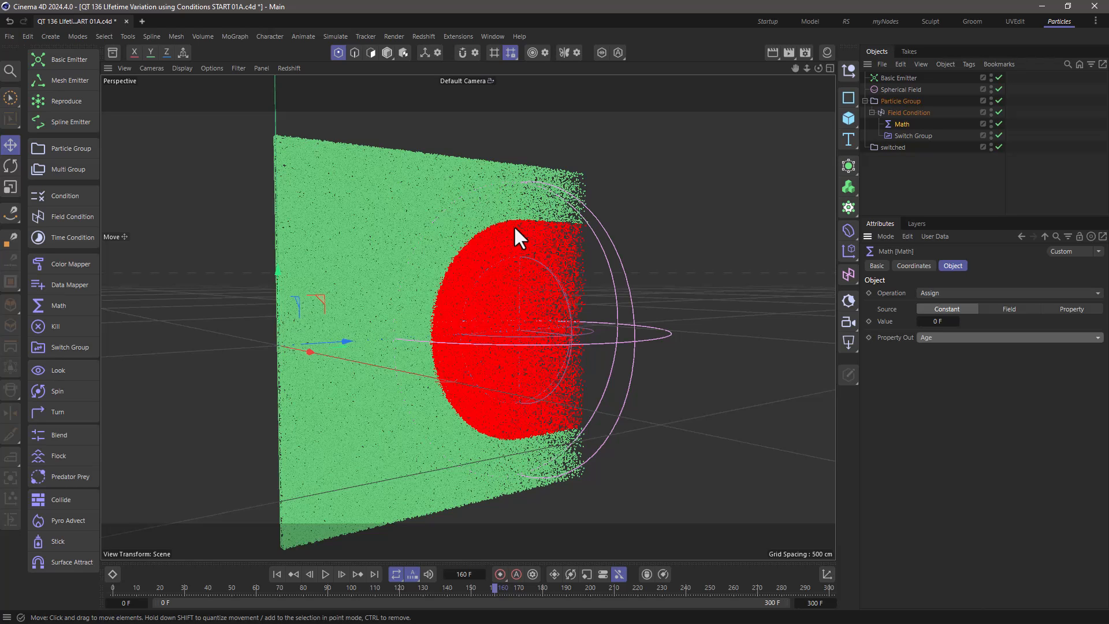
pyautogui.moveTo(453, 295)
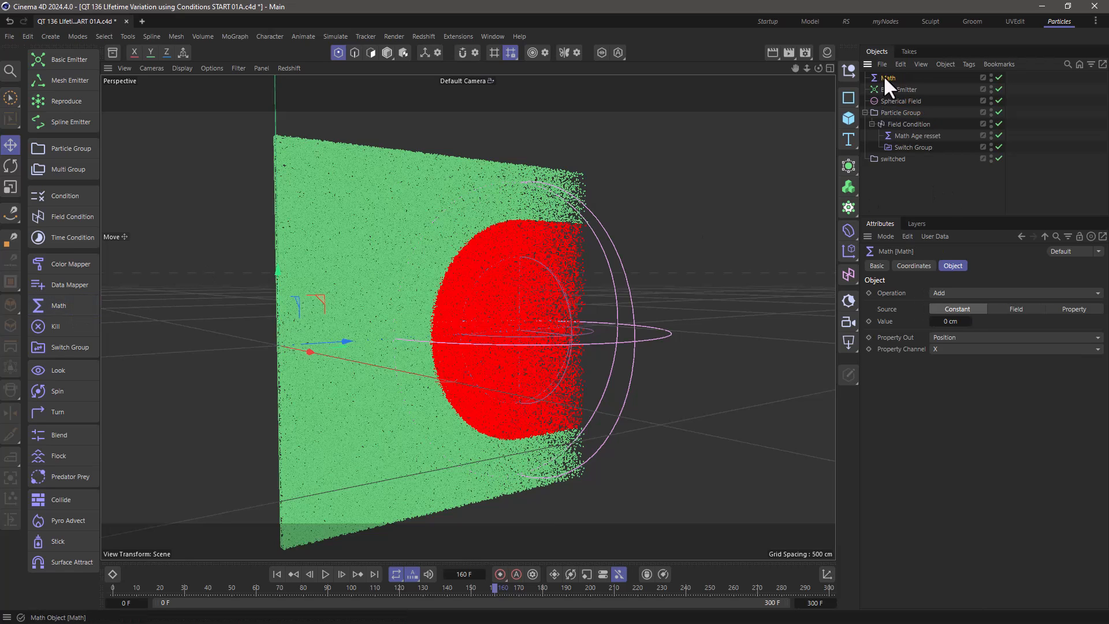
# Step: Place the new Math in the Field Condition with Source Field and Property Out Lifetime
pyautogui.moveTo(887, 78); pyautogui.dragTo(909, 135)
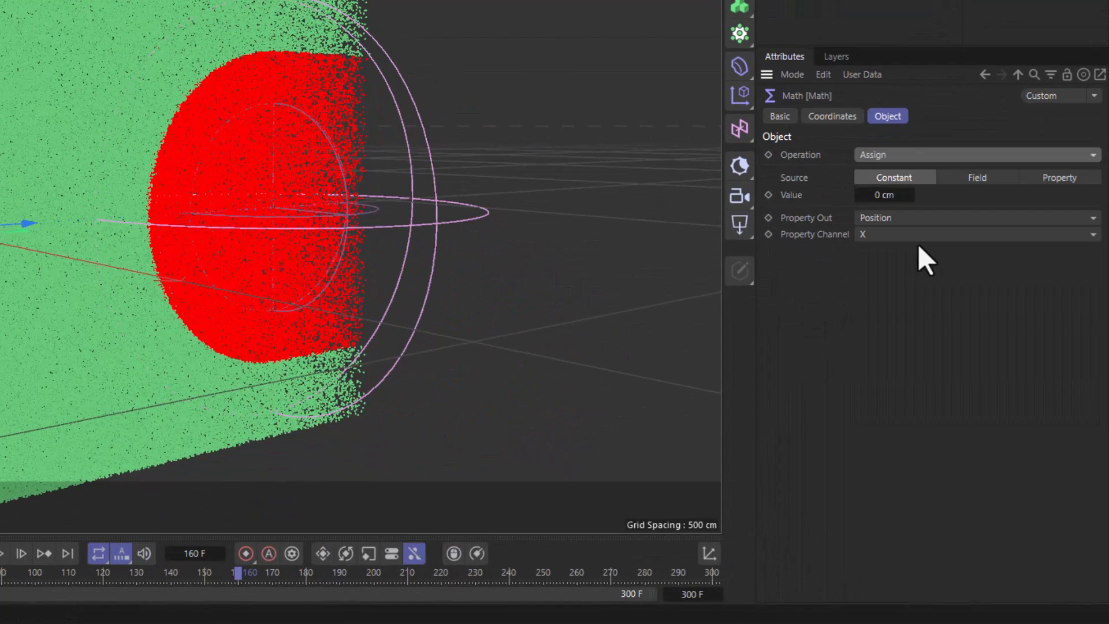
pyautogui.click(978, 177)
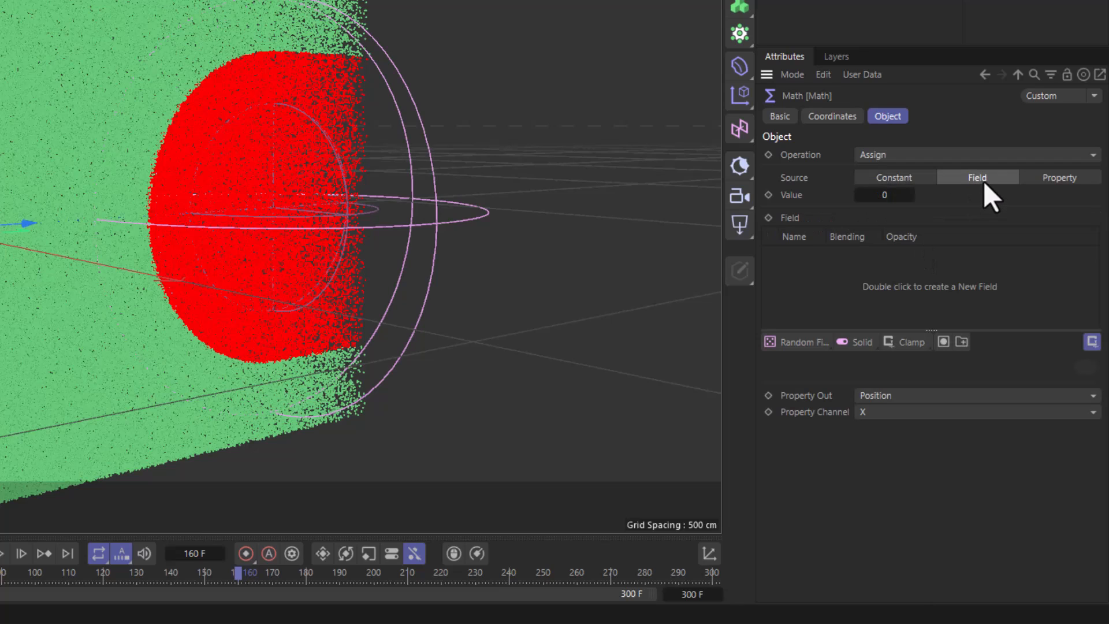
pyautogui.click(977, 395)
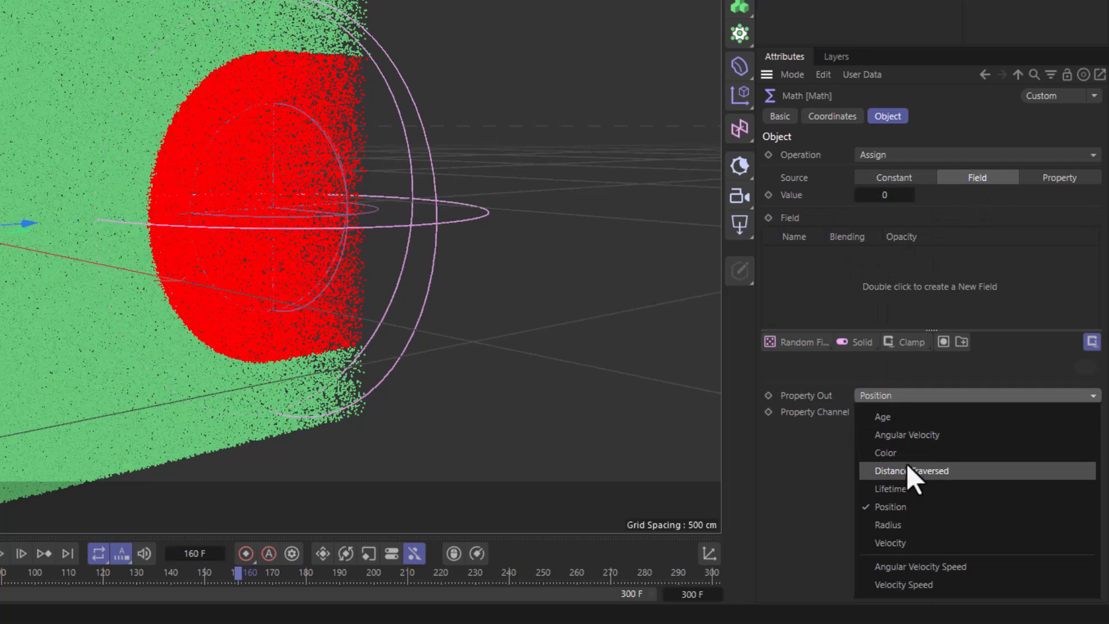
pyautogui.click(892, 489)
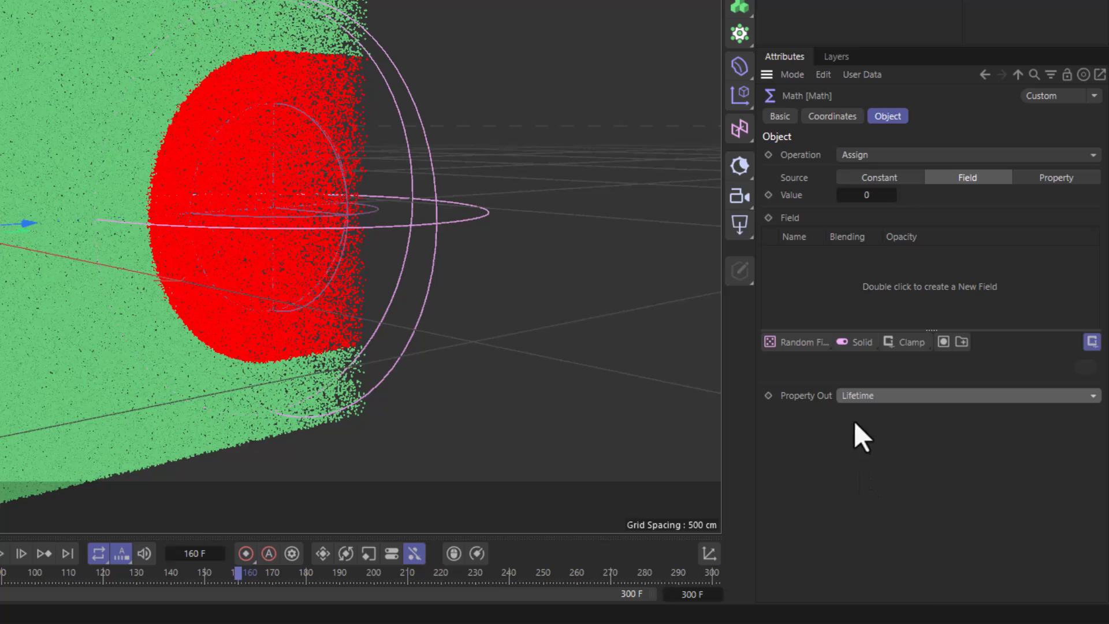
pyautogui.moveTo(881, 308)
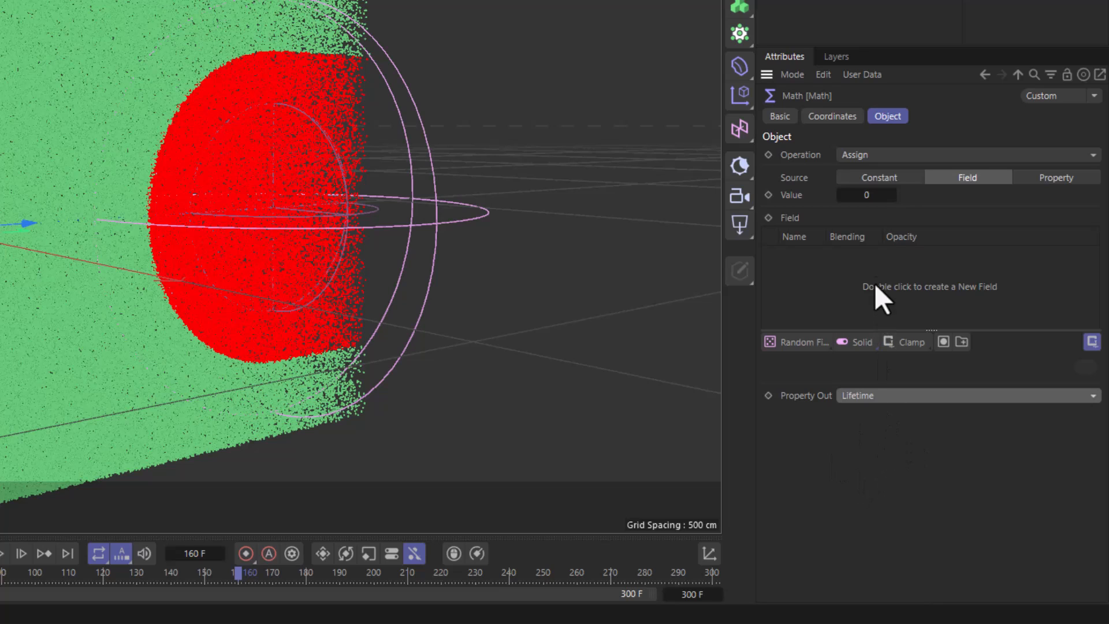
pyautogui.moveTo(961, 199)
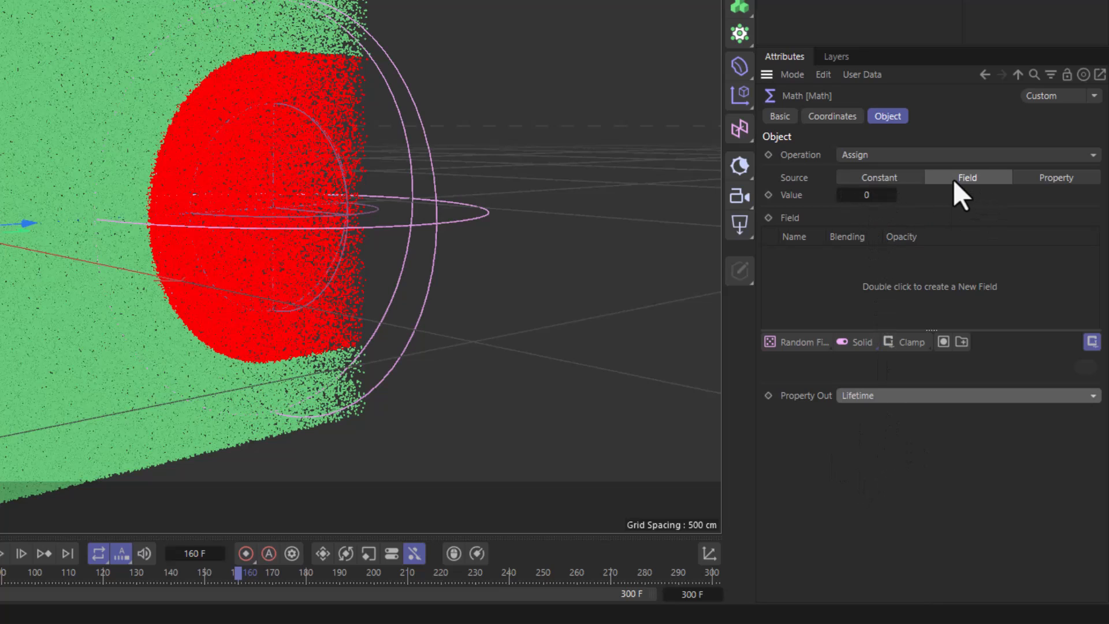
pyautogui.moveTo(878, 224)
pyautogui.write('2')
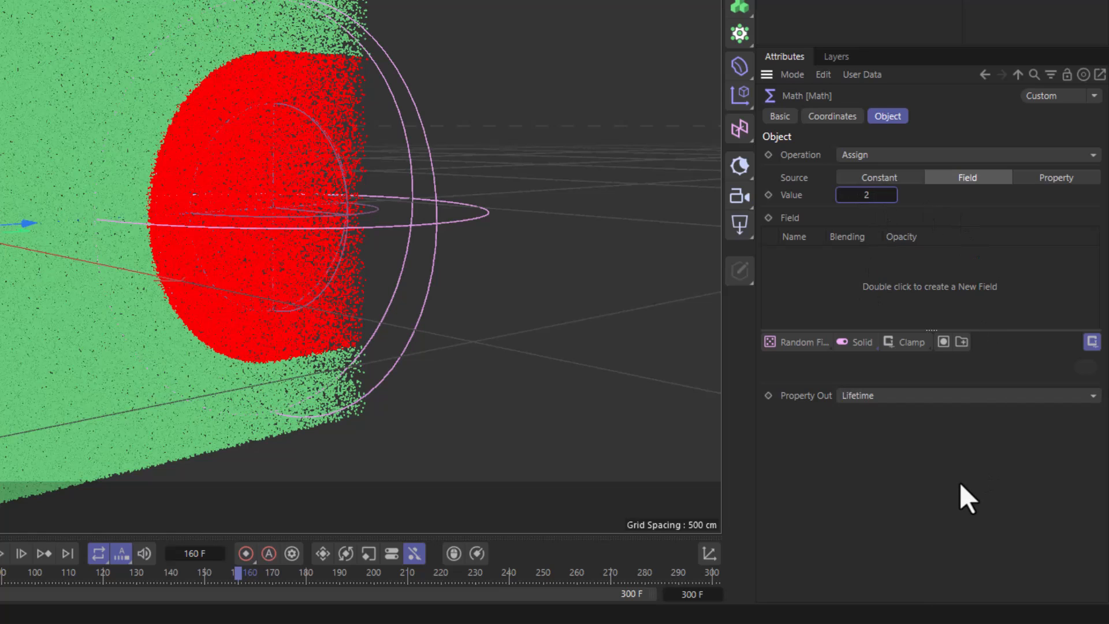
# Step: Replay the simulation from the first frame to check the field-driven lifetime
pyautogui.click(278, 590)
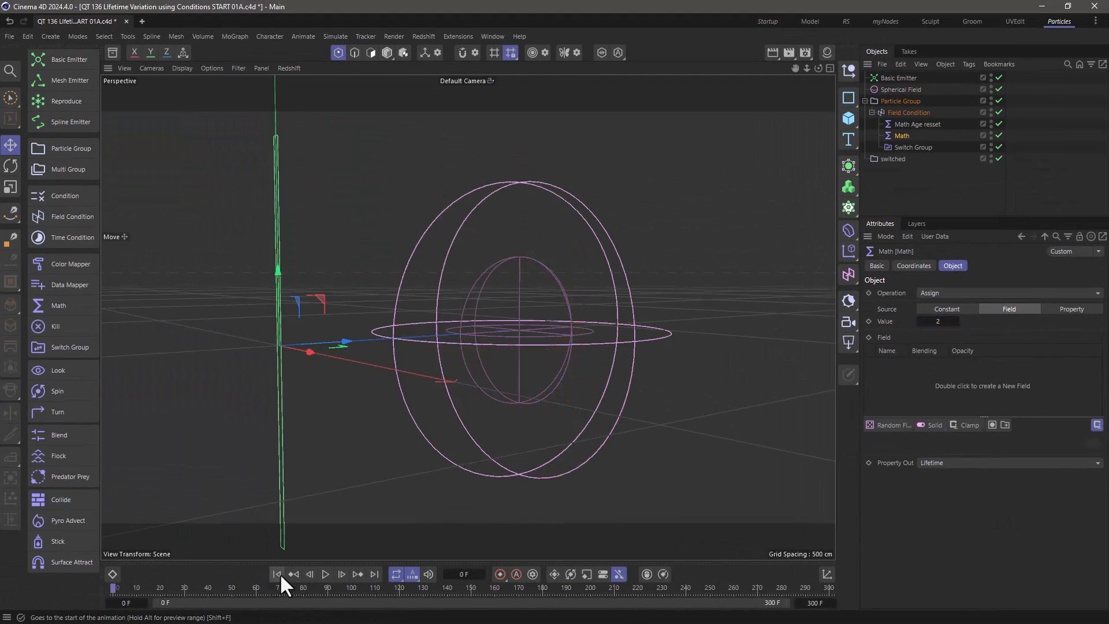
pyautogui.click(326, 590)
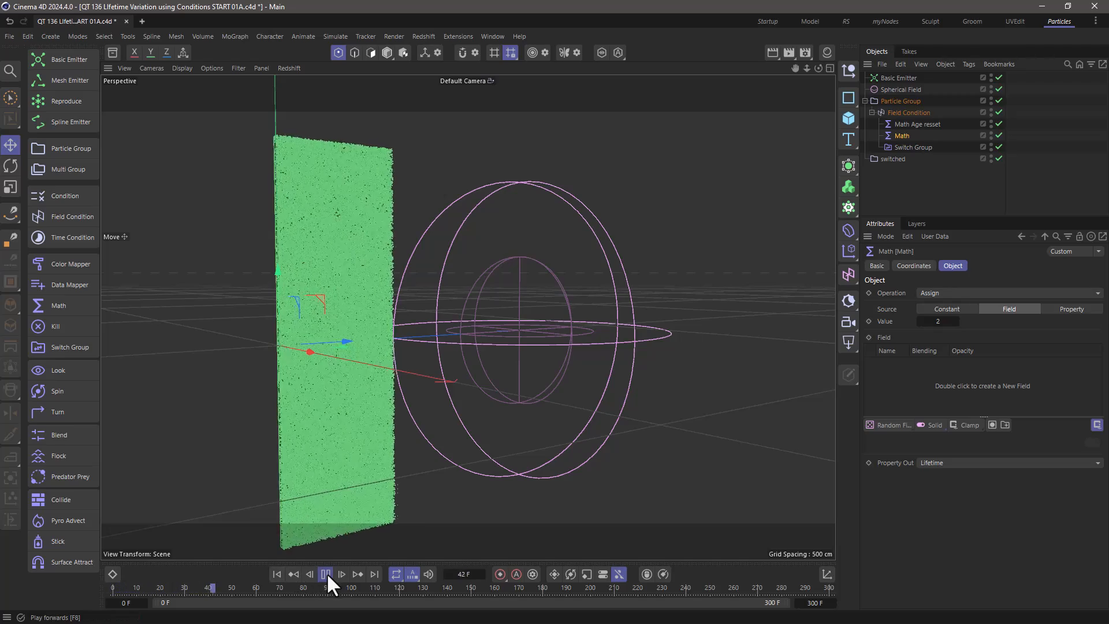
pyautogui.click(326, 573)
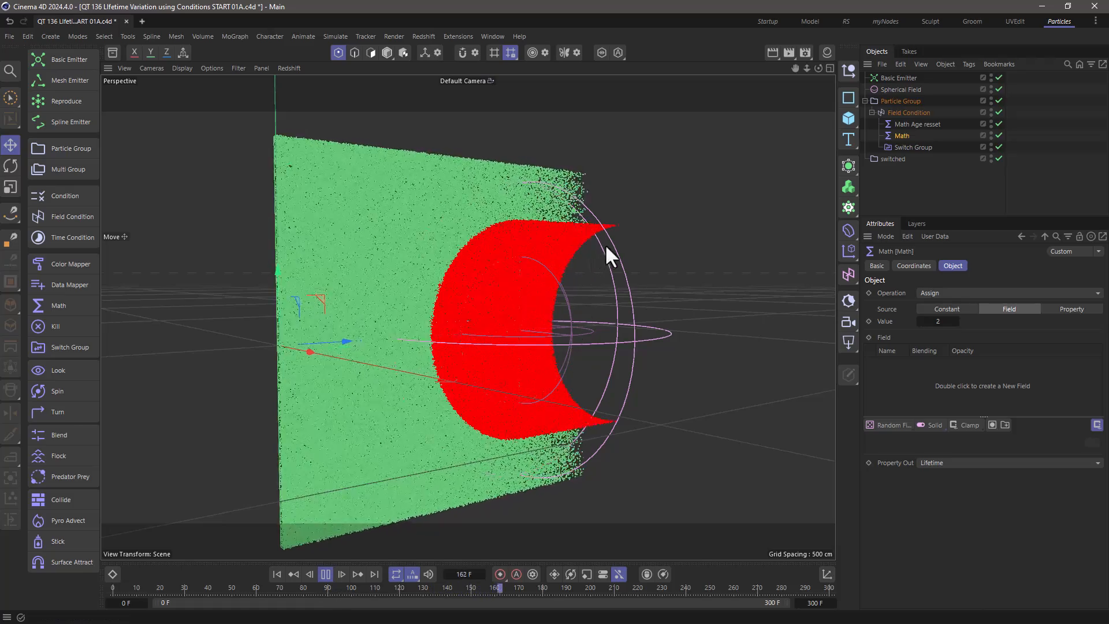
pyautogui.click(323, 574)
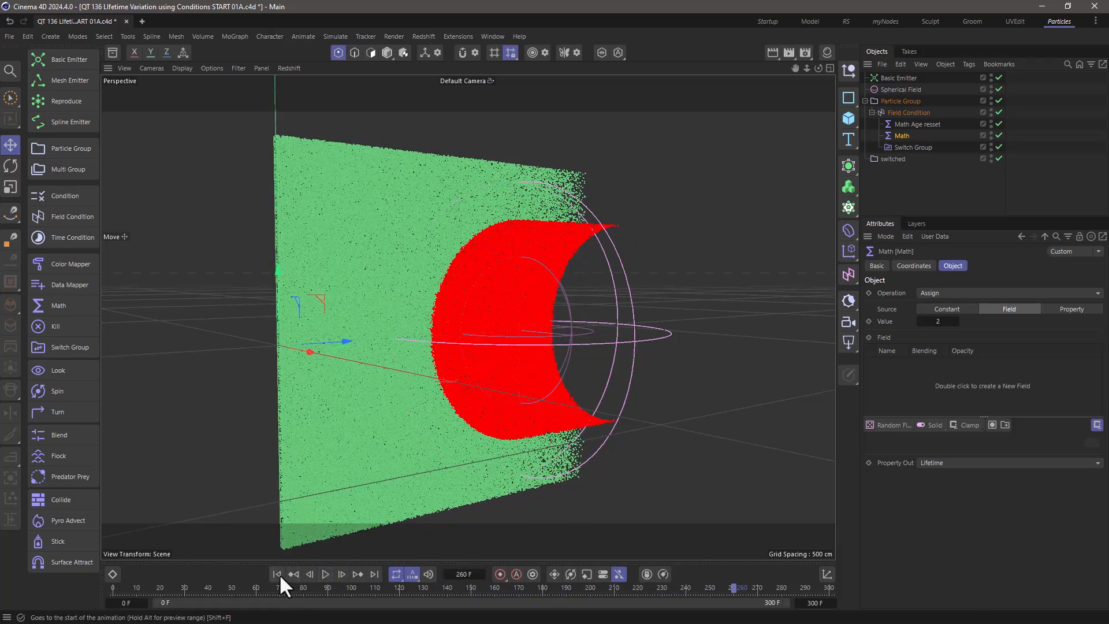
# Step: Switch the Random Field noise to Luka and replay the simulation from the start
pyautogui.click(277, 574)
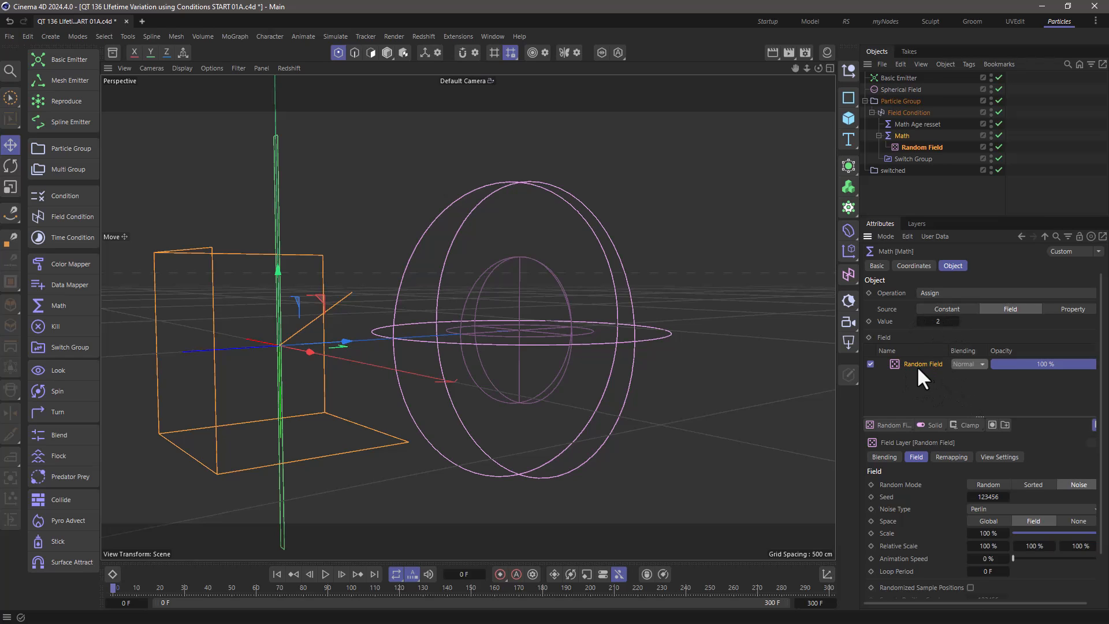
pyautogui.moveTo(1000, 516)
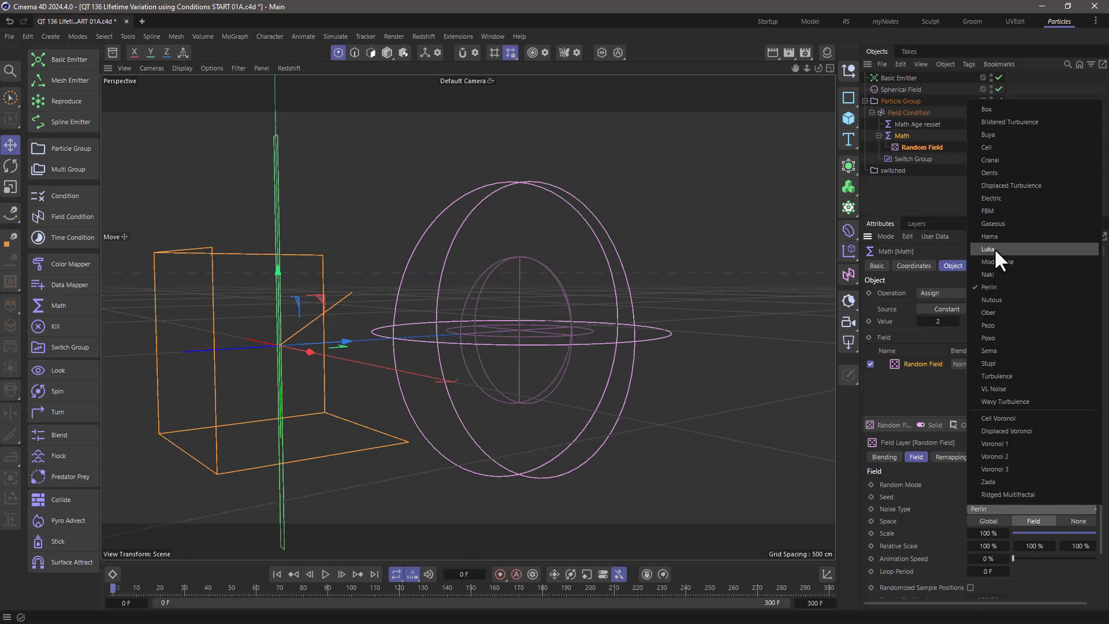
pyautogui.click(988, 249)
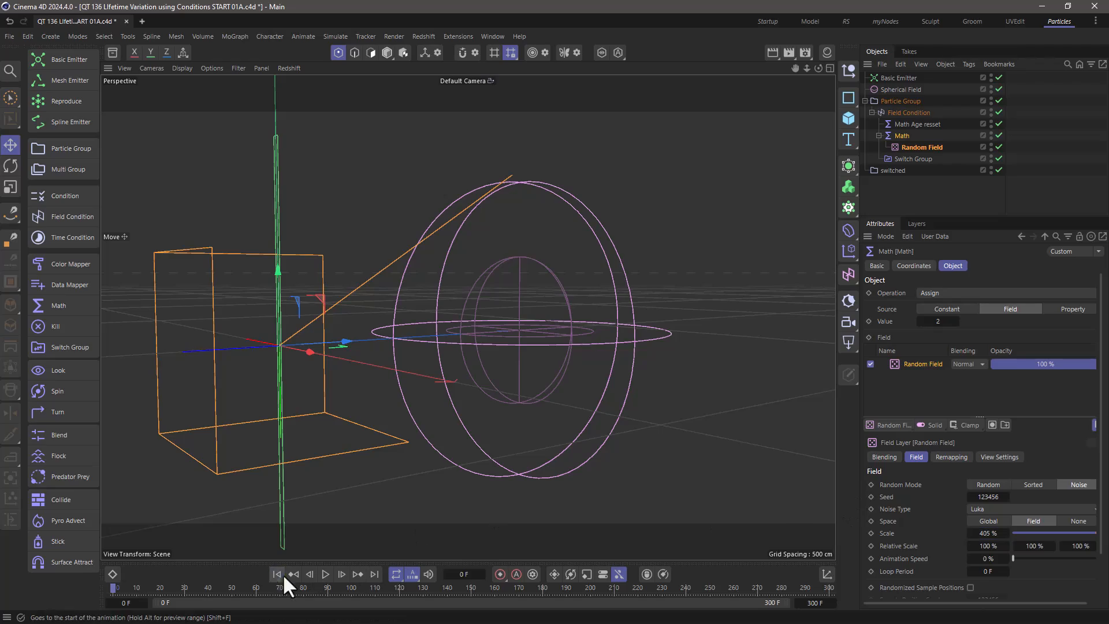
pyautogui.click(328, 574)
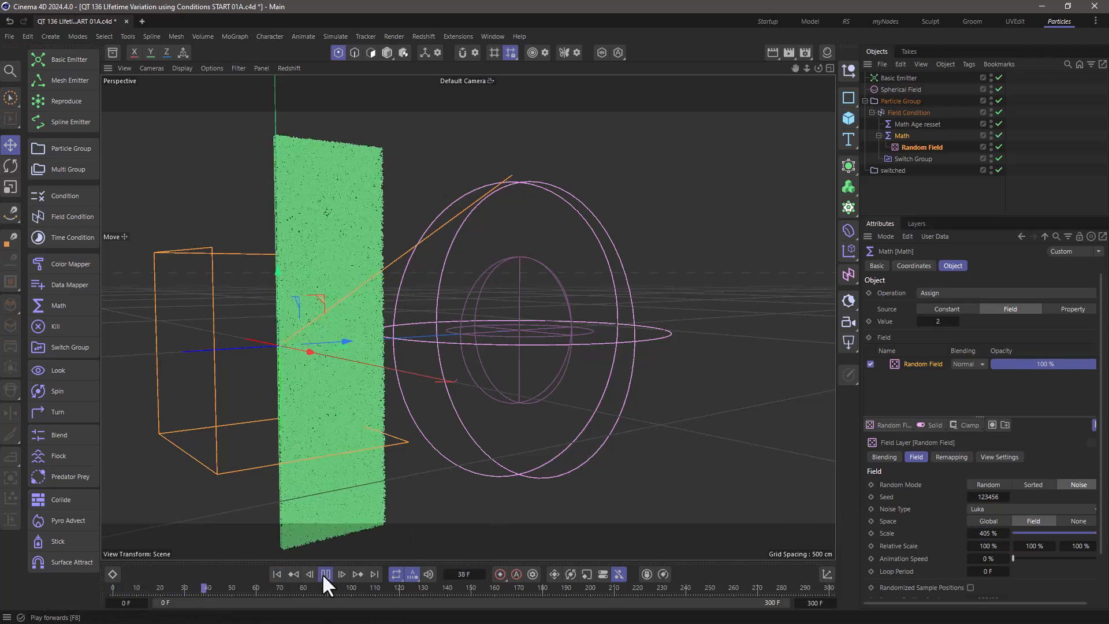
pyautogui.click(327, 573)
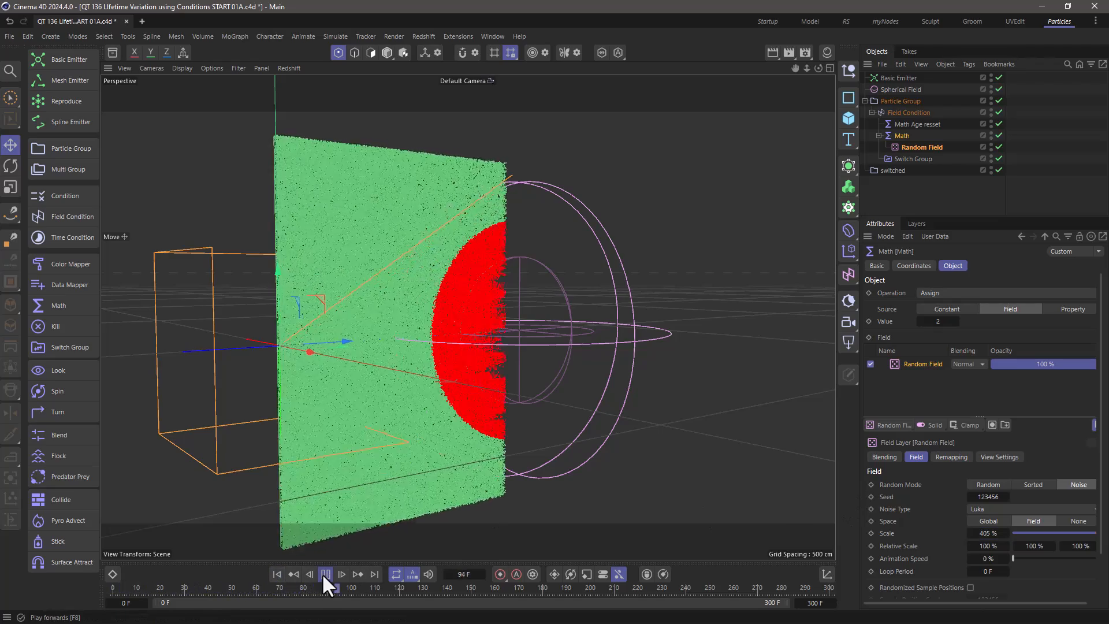
pyautogui.click(327, 573)
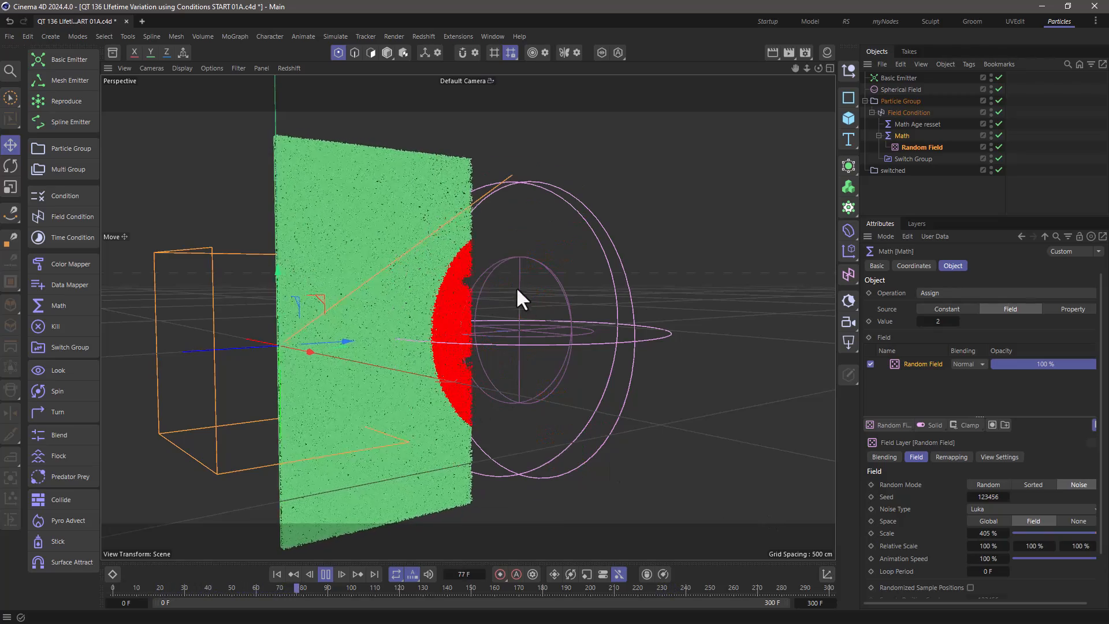
pyautogui.click(326, 574)
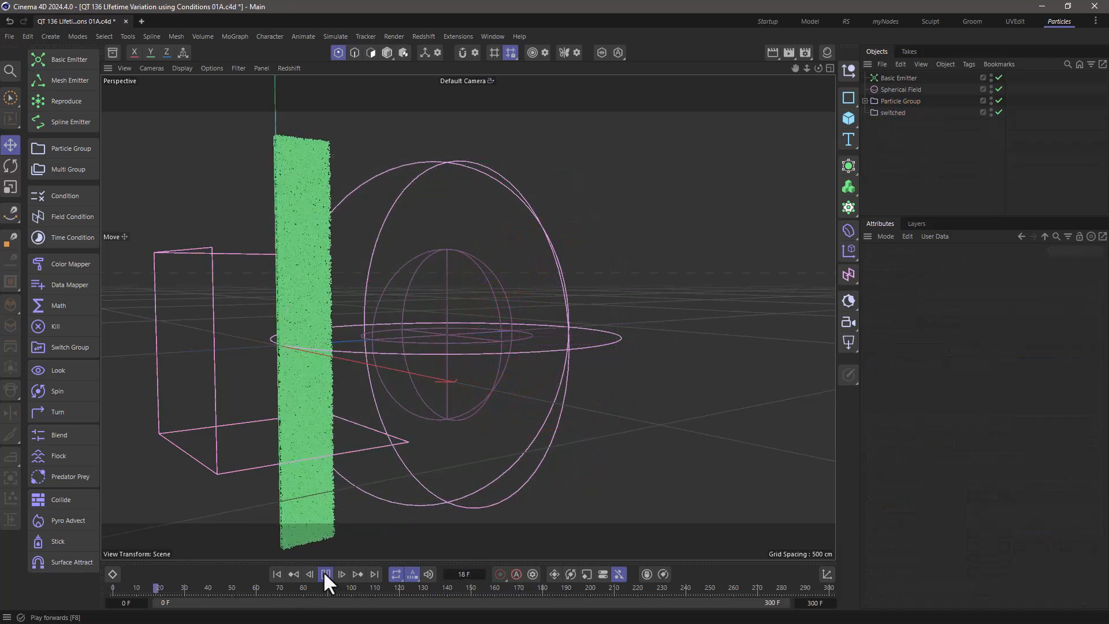
# Step: Play the finished scene showing red particles dying in ragged noisy patches
pyautogui.click(328, 573)
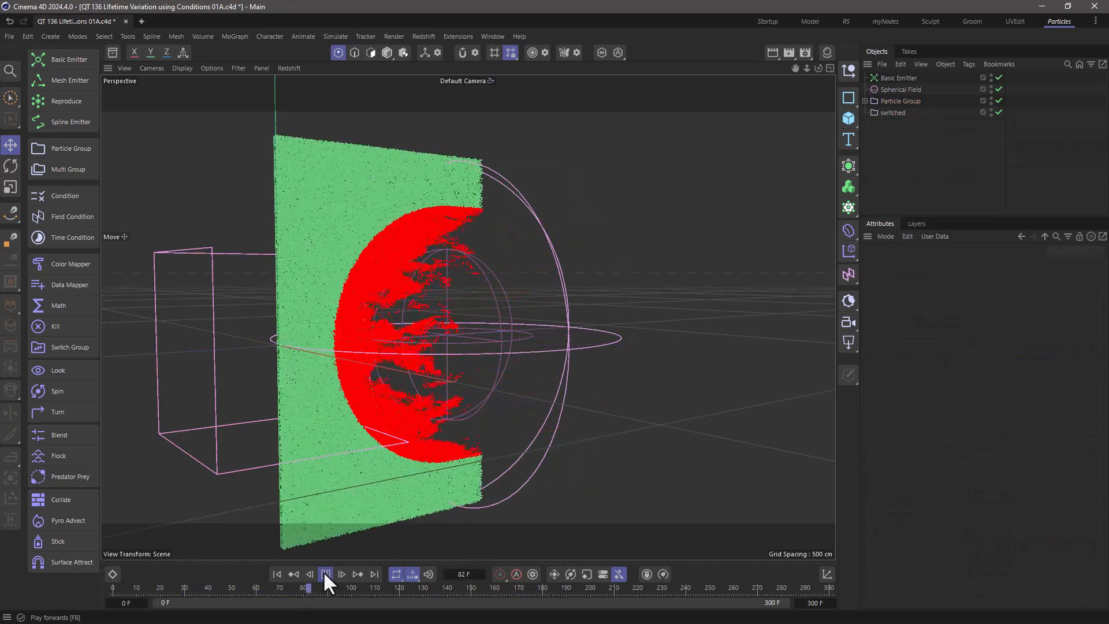
pyautogui.click(328, 573)
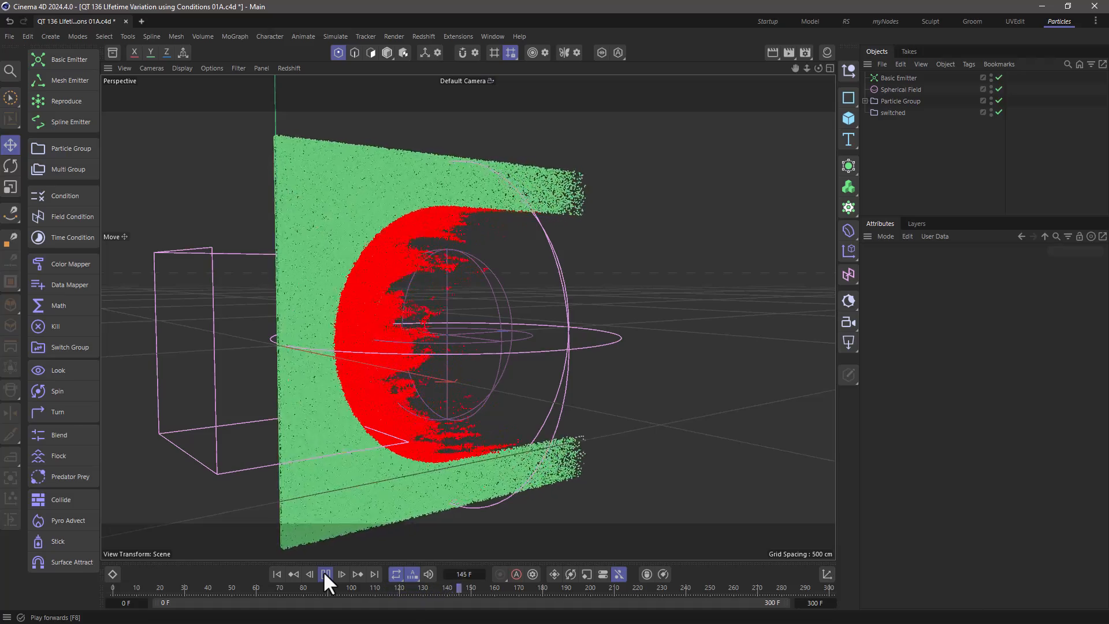
pyautogui.click(328, 573)
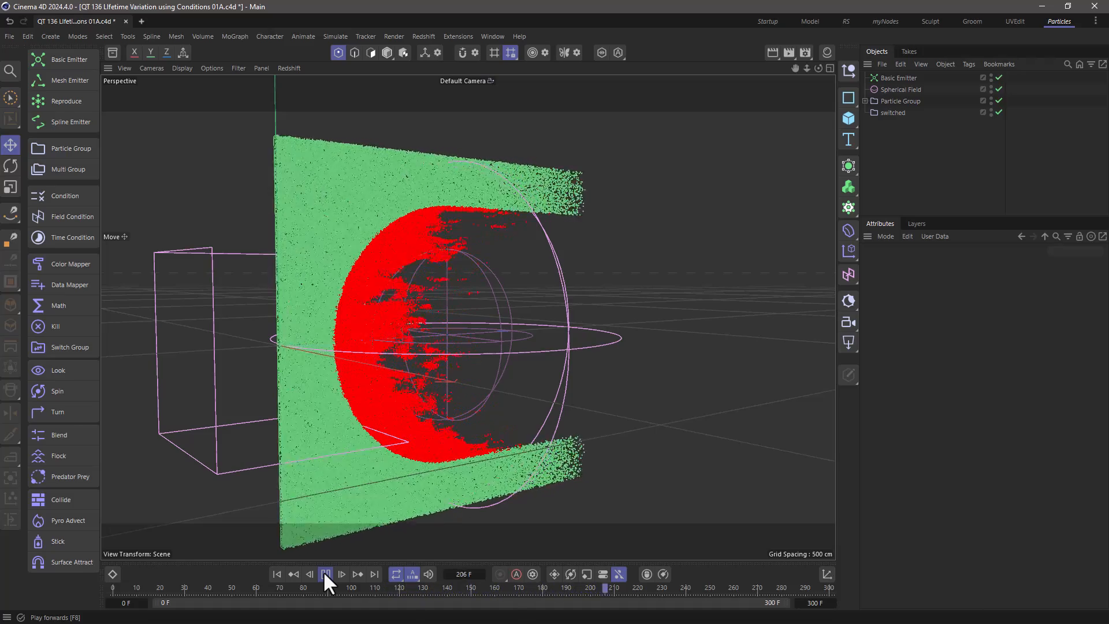